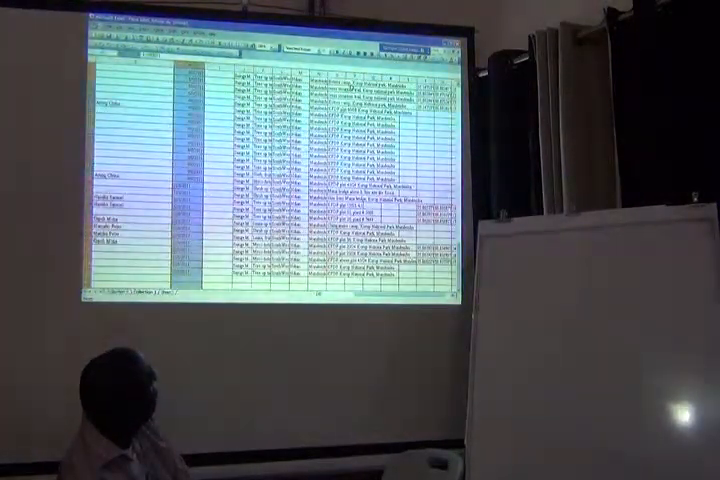
Confirm the append destination table, run the query, and acknowledge the unknown field name warning
scroll(down, 3)
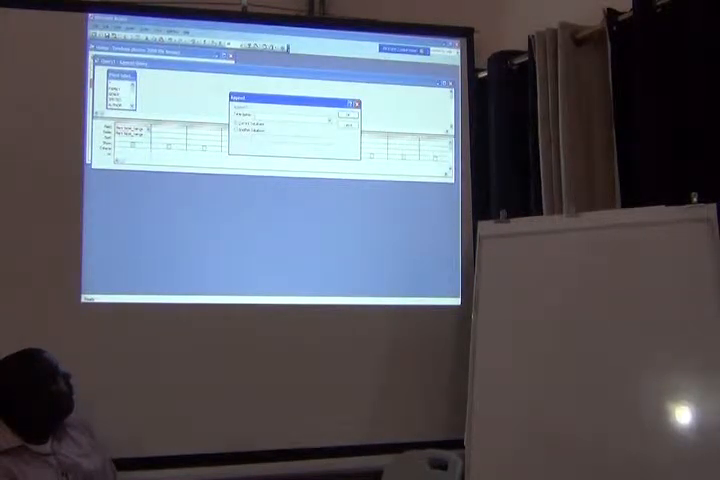
click(320, 120)
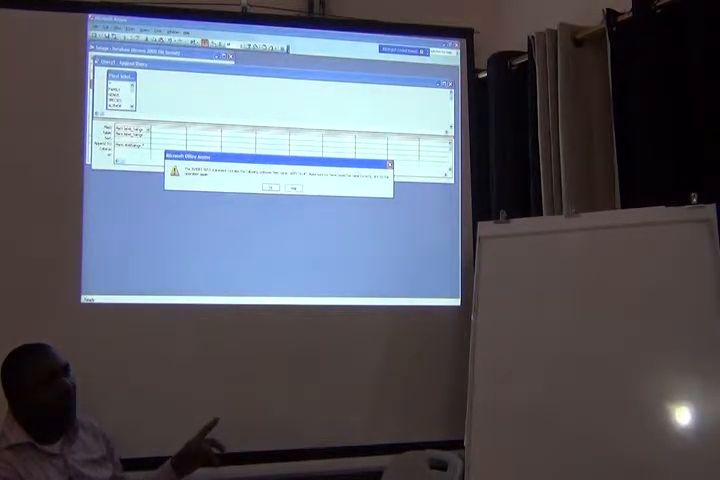
click(271, 188)
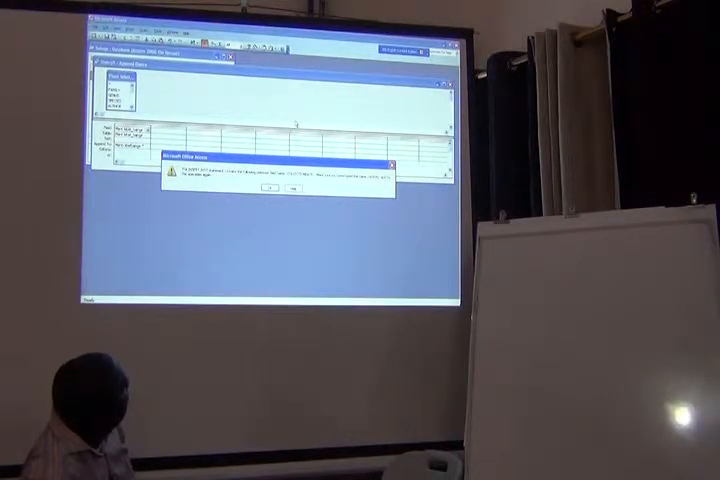
Dismiss the unknown field name error and open the Collection 2 plant label table in Design View
click(271, 190)
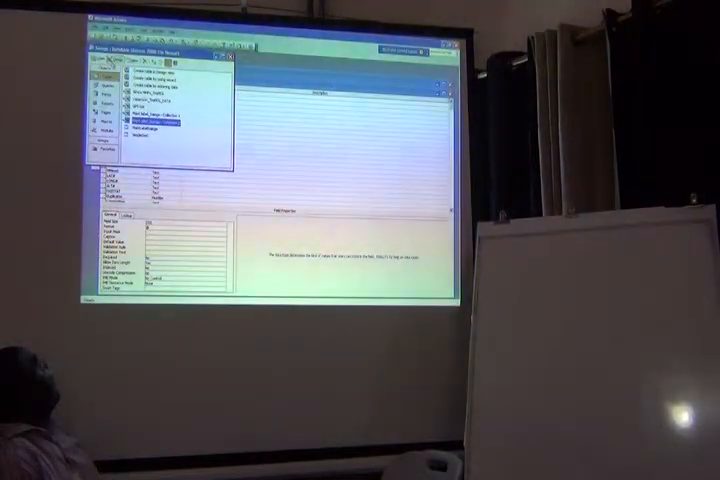
click(155, 117)
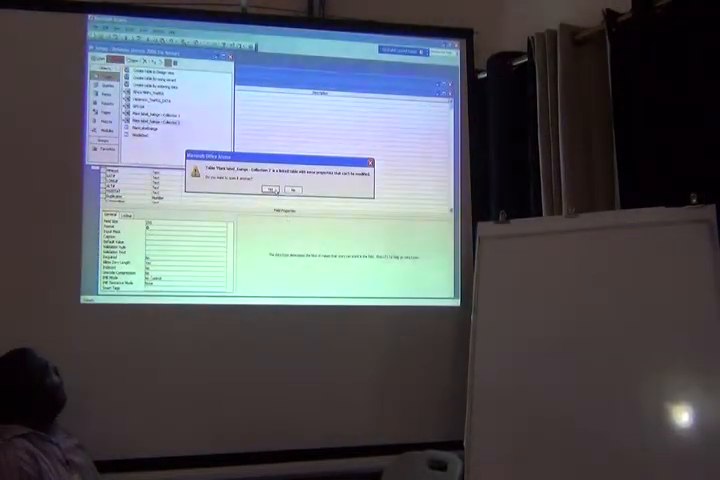